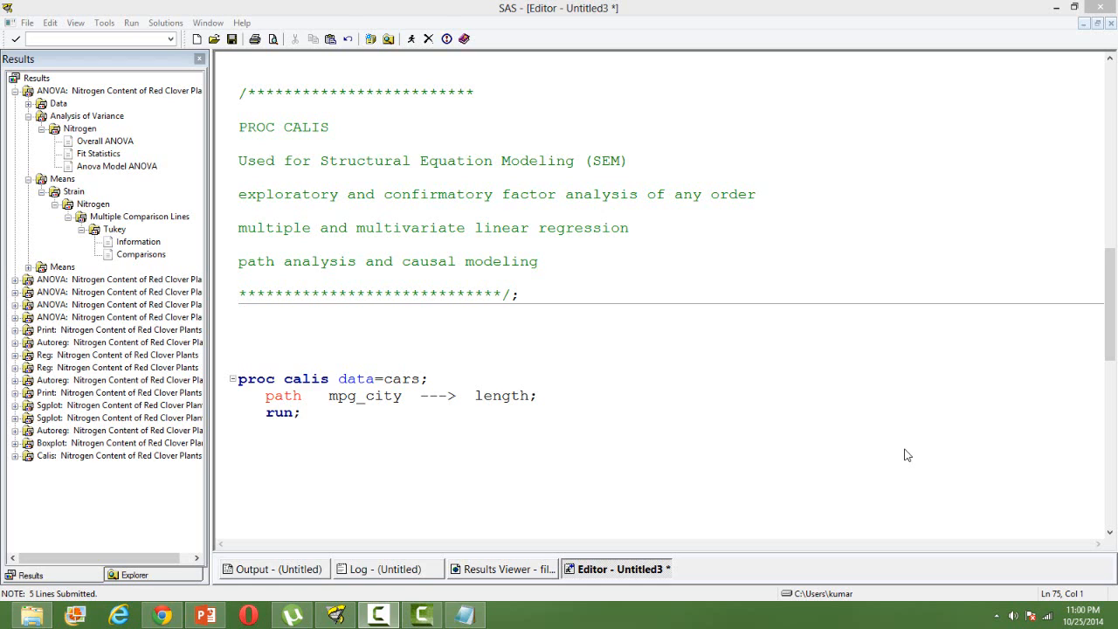
Submit the PROC CALIS path step (mpg_city ---> length) on cars so the Results Viewer opens.
{"action": "left_click", "coordinate": [512, 481]}
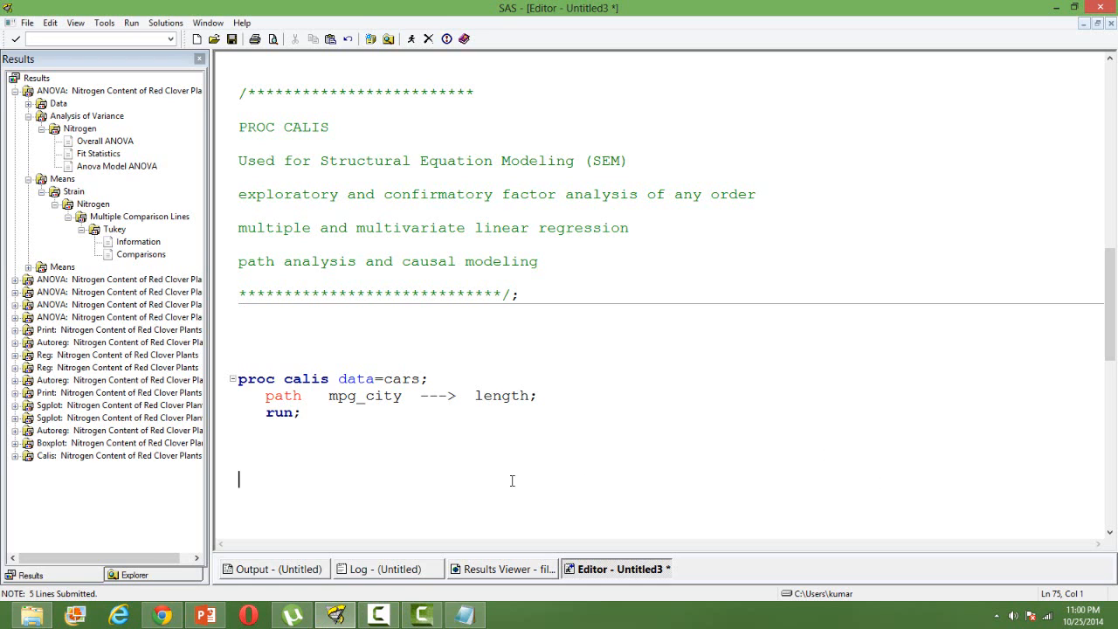
{"action": "mouse_move", "coordinate": [407, 481]}
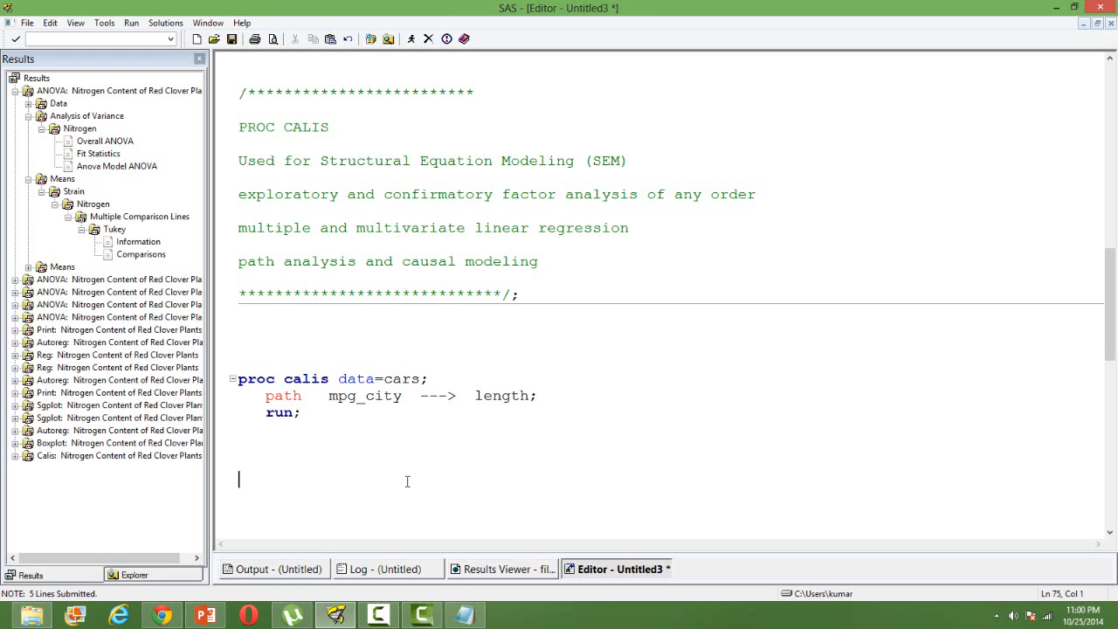
{"action": "left_click", "coordinate": [403, 395]}
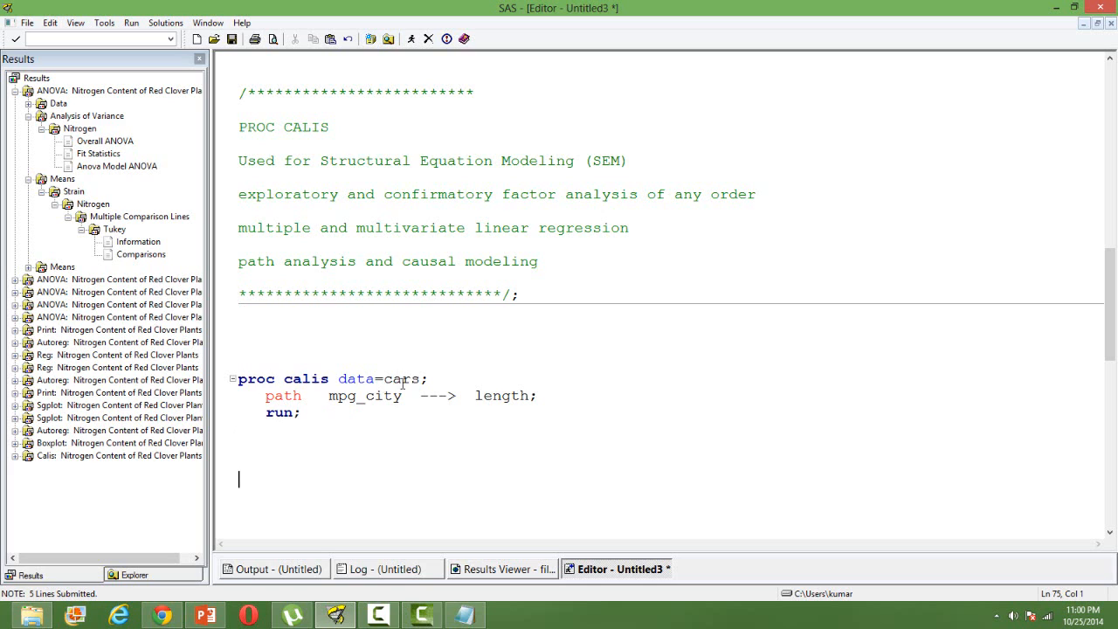
{"action": "mouse_move", "coordinate": [332, 435]}
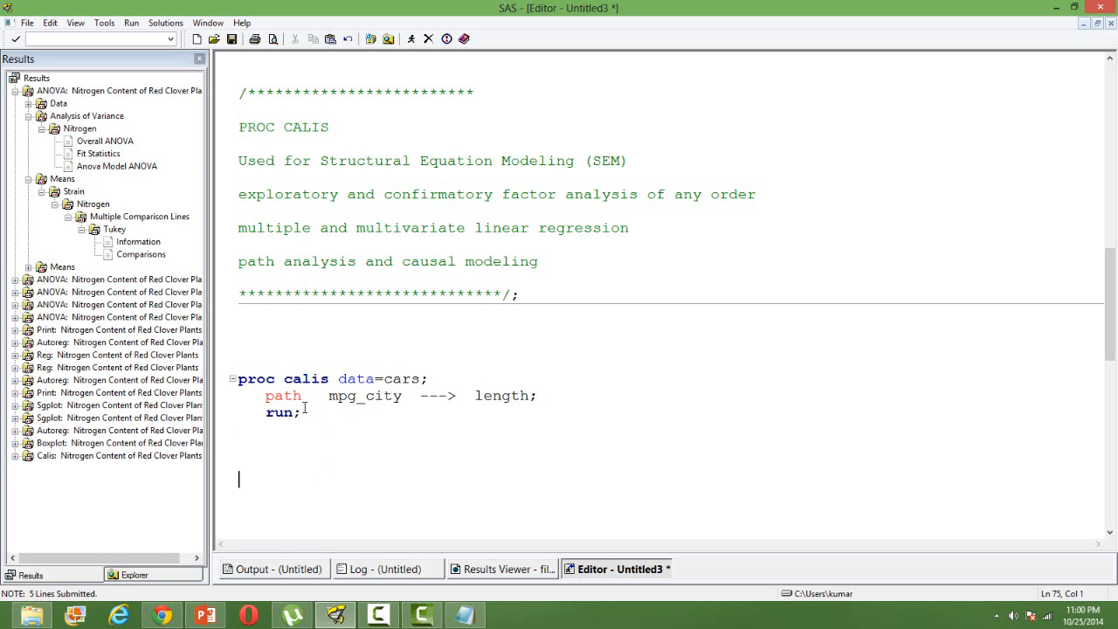
{"action": "mouse_move", "coordinate": [343, 255]}
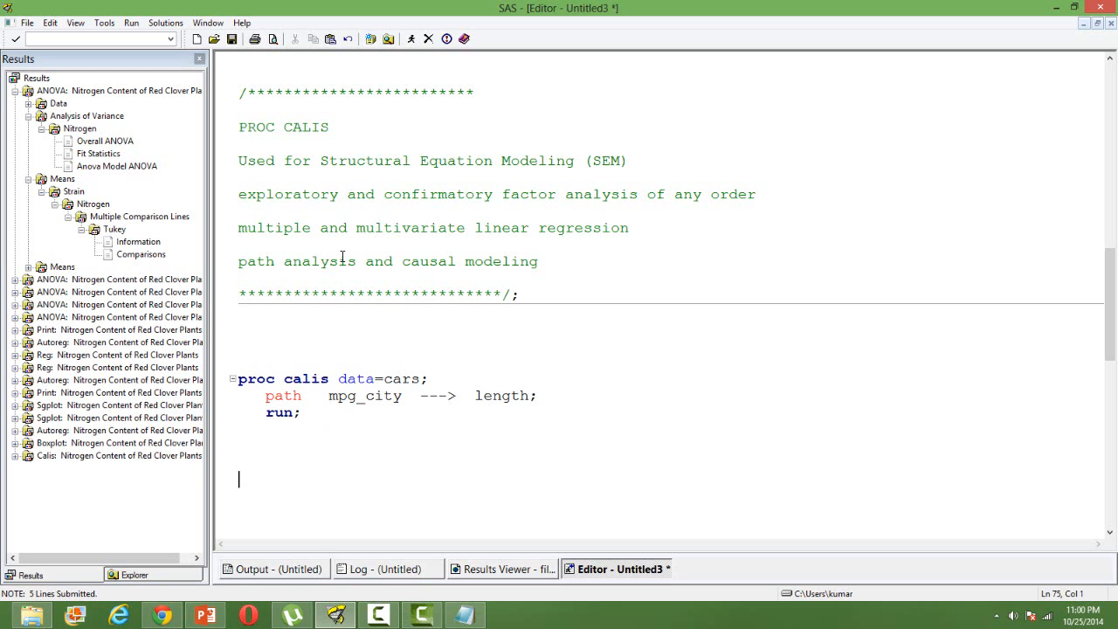
{"action": "mouse_move", "coordinate": [423, 409]}
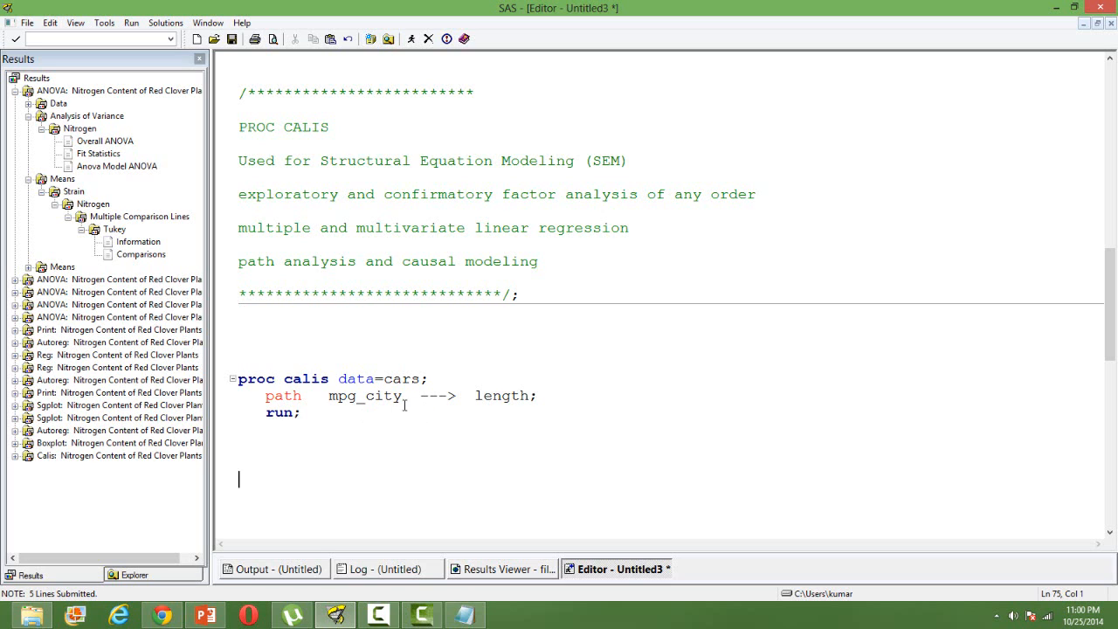
{"action": "mouse_move", "coordinate": [479, 403]}
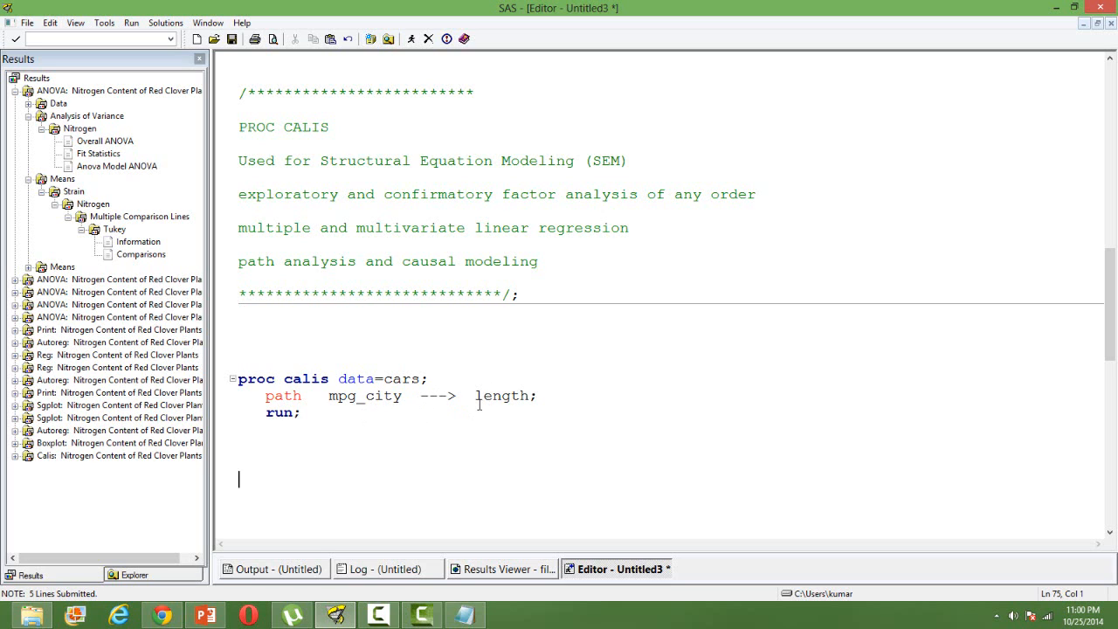
{"action": "left_click", "coordinate": [446, 420]}
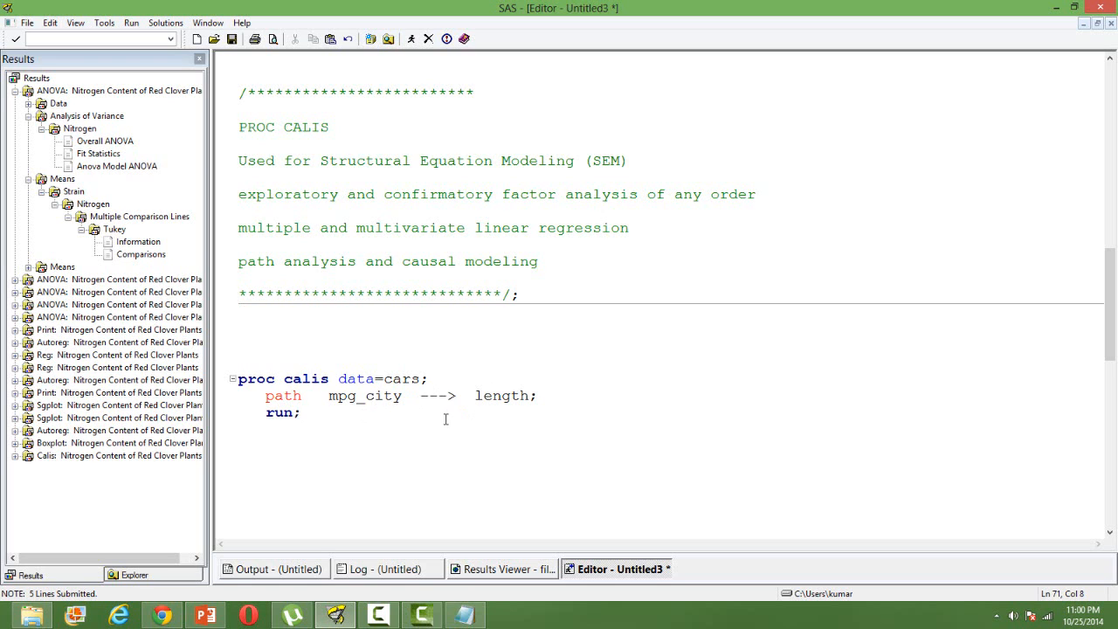
{"action": "left_click", "coordinate": [302, 412]}
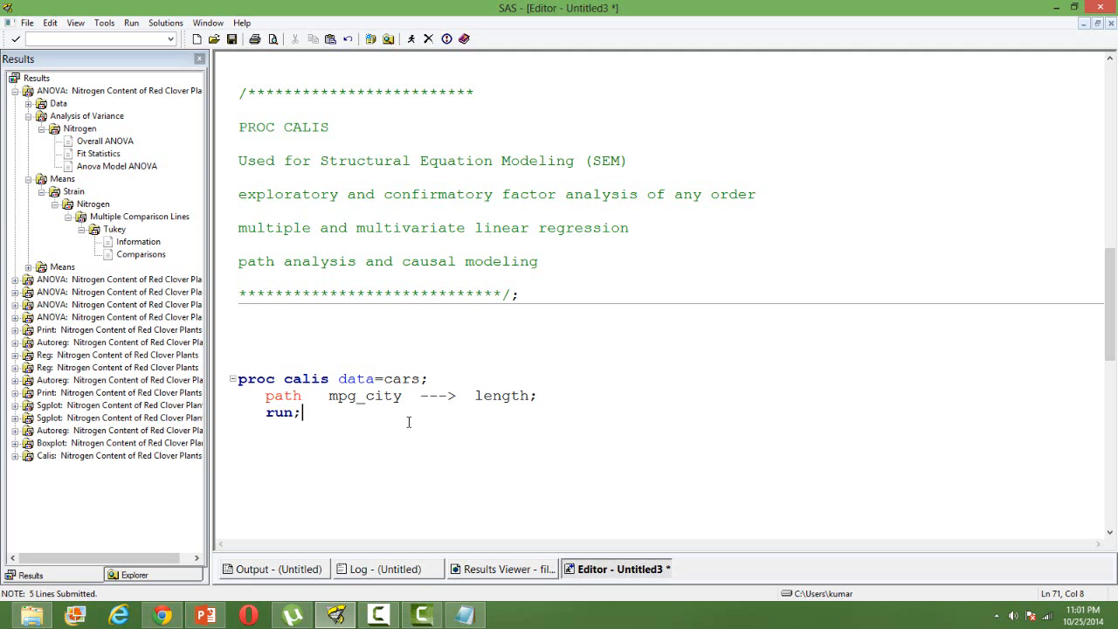
{"action": "left_click", "coordinate": [296, 394]}
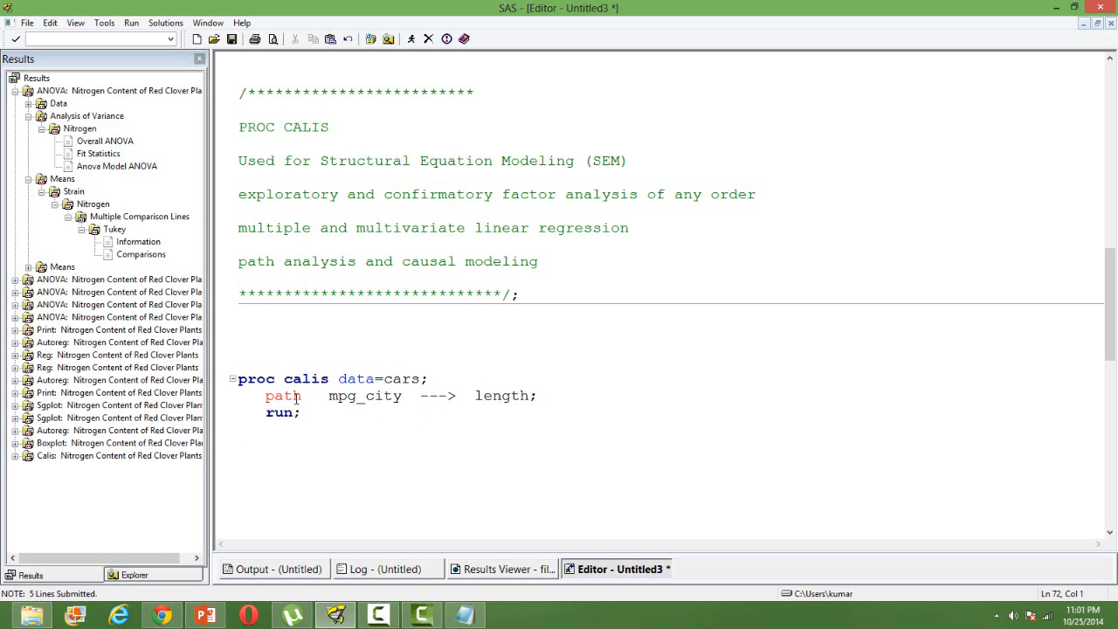
{"action": "mouse_move", "coordinate": [308, 399]}
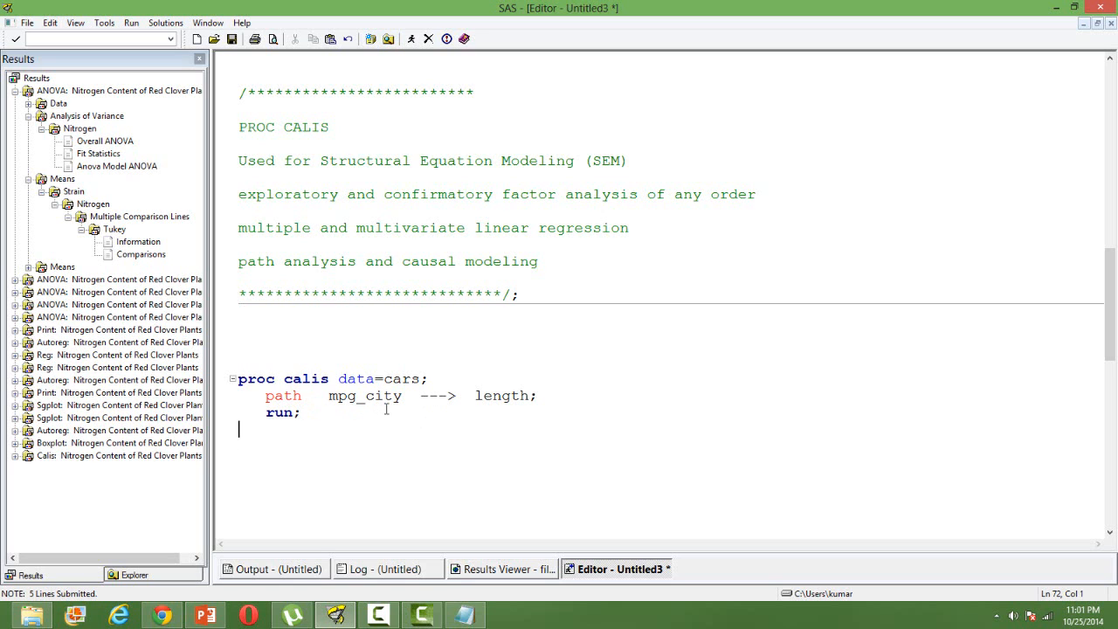
{"action": "mouse_move", "coordinate": [426, 403]}
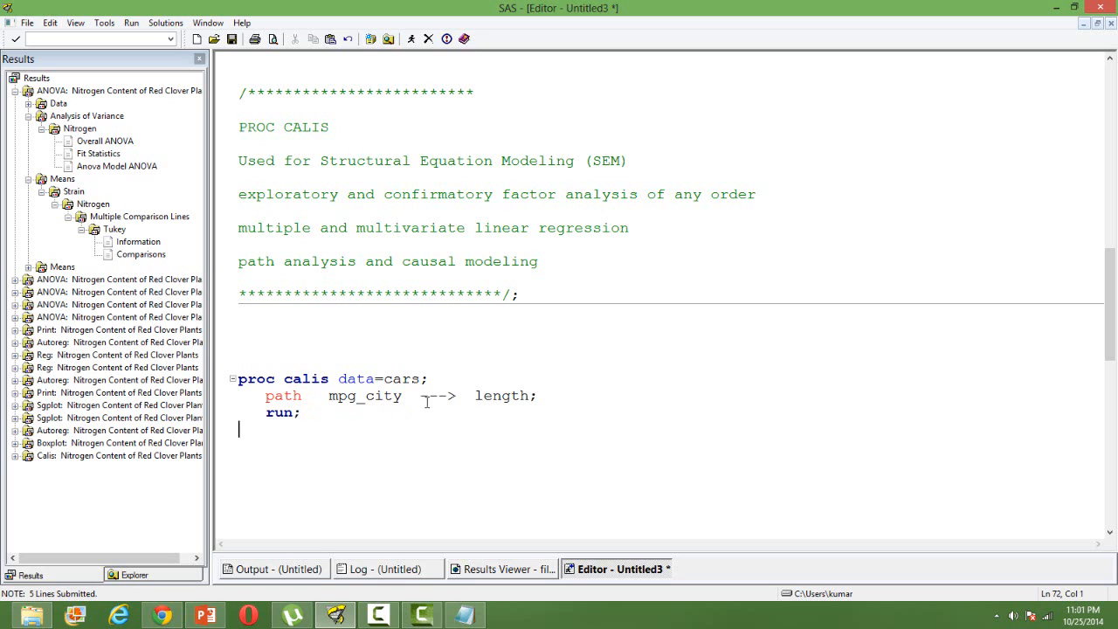
{"action": "mouse_move", "coordinate": [428, 398]}
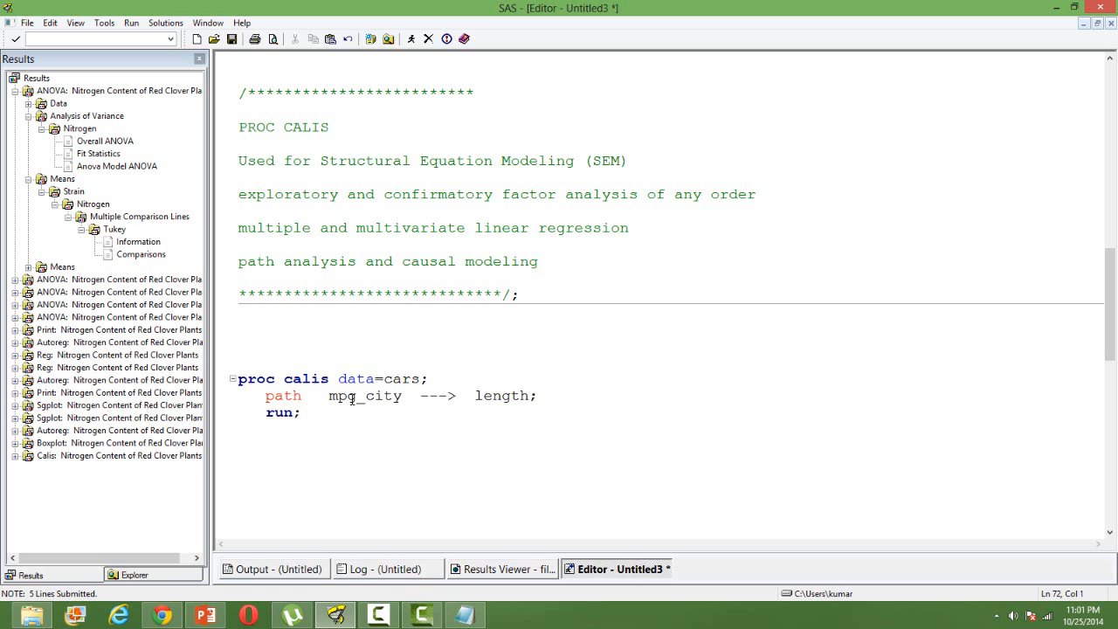
{"action": "mouse_move", "coordinate": [492, 444]}
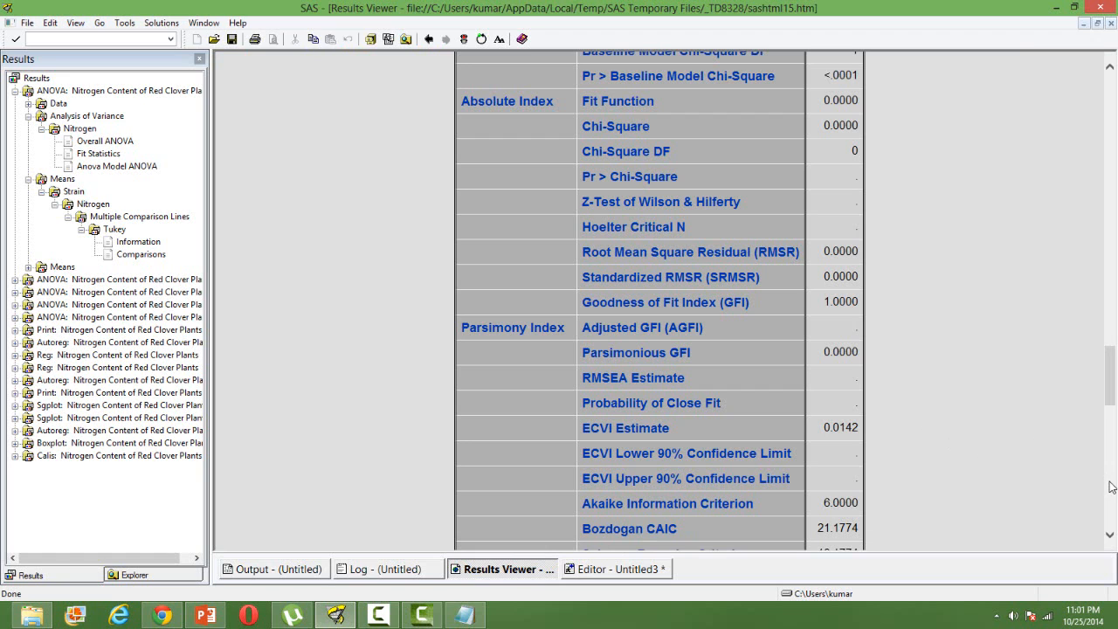
{"action": "scroll", "scroll_direction": "up", "scroll_amount": 3}
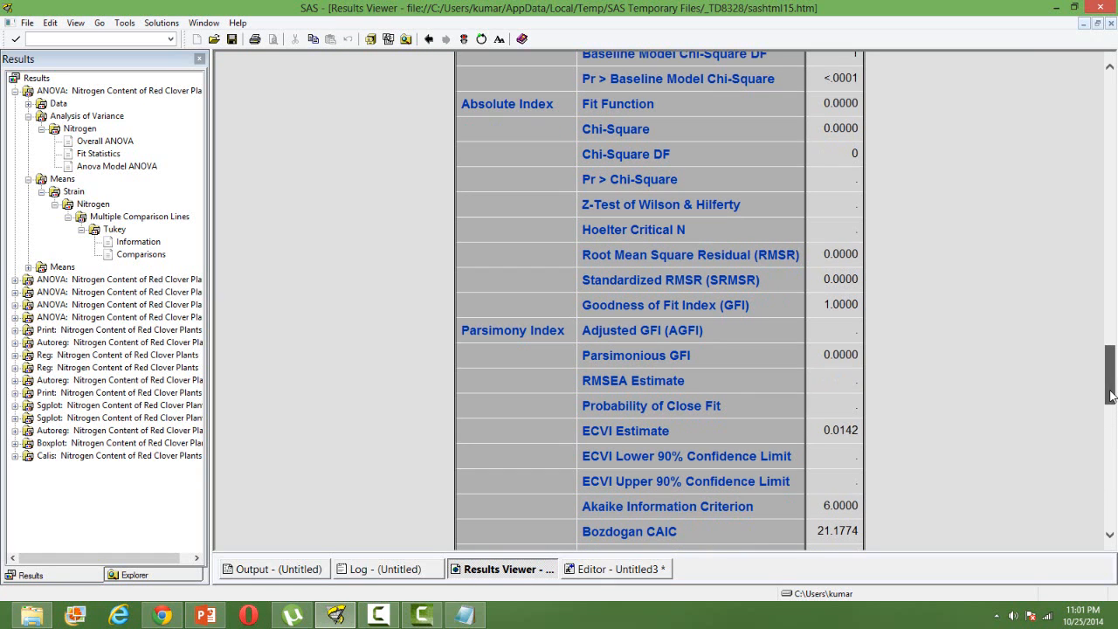
{"action": "scroll", "scroll_direction": "up", "scroll_amount": 3}
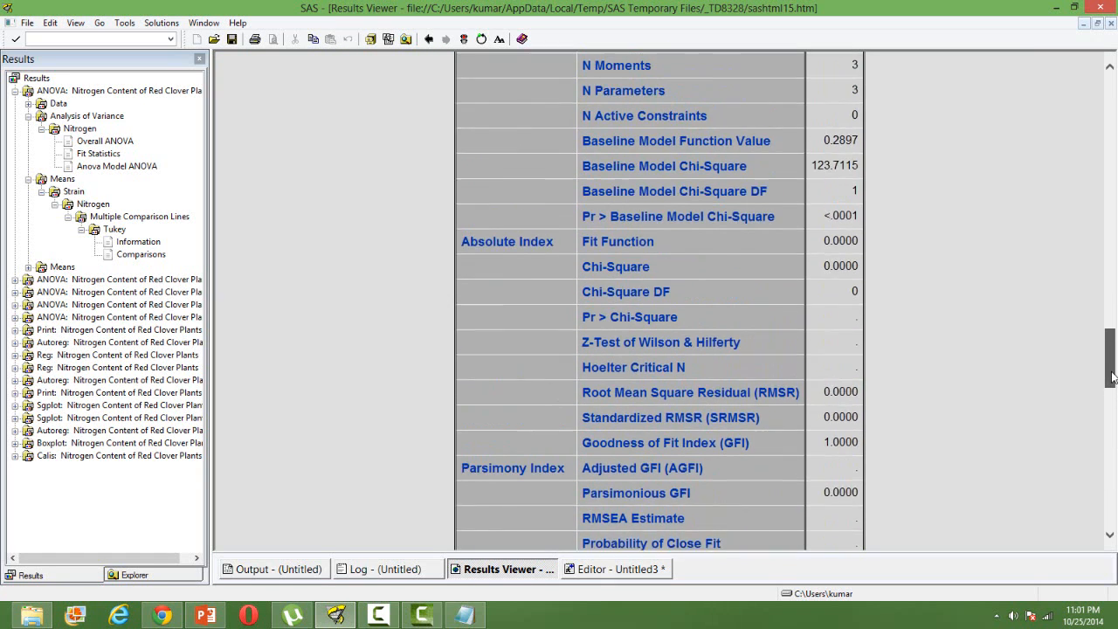
{"action": "scroll", "scroll_direction": "up", "scroll_amount": 3}
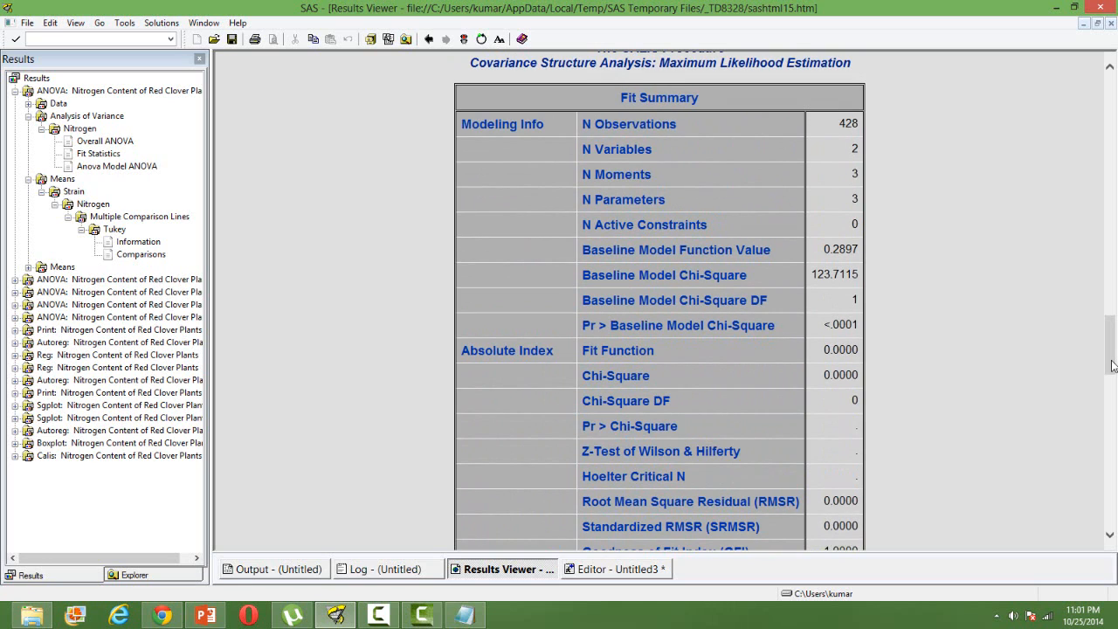
{"action": "scroll", "scroll_direction": "down", "scroll_amount": 3}
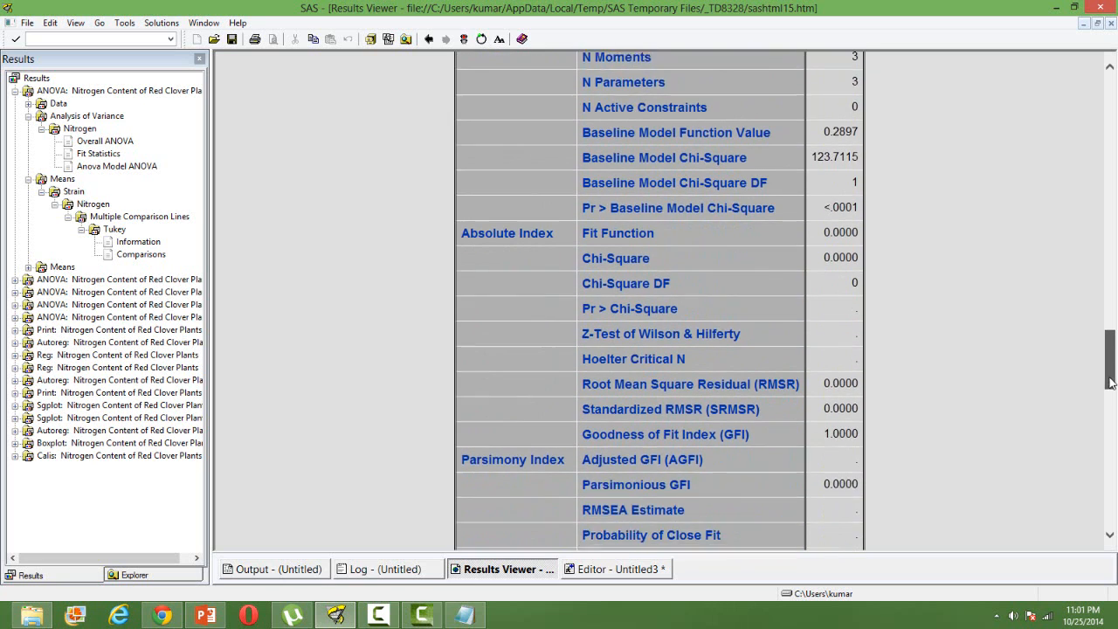
{"action": "scroll", "scroll_direction": "down", "scroll_amount": 3}
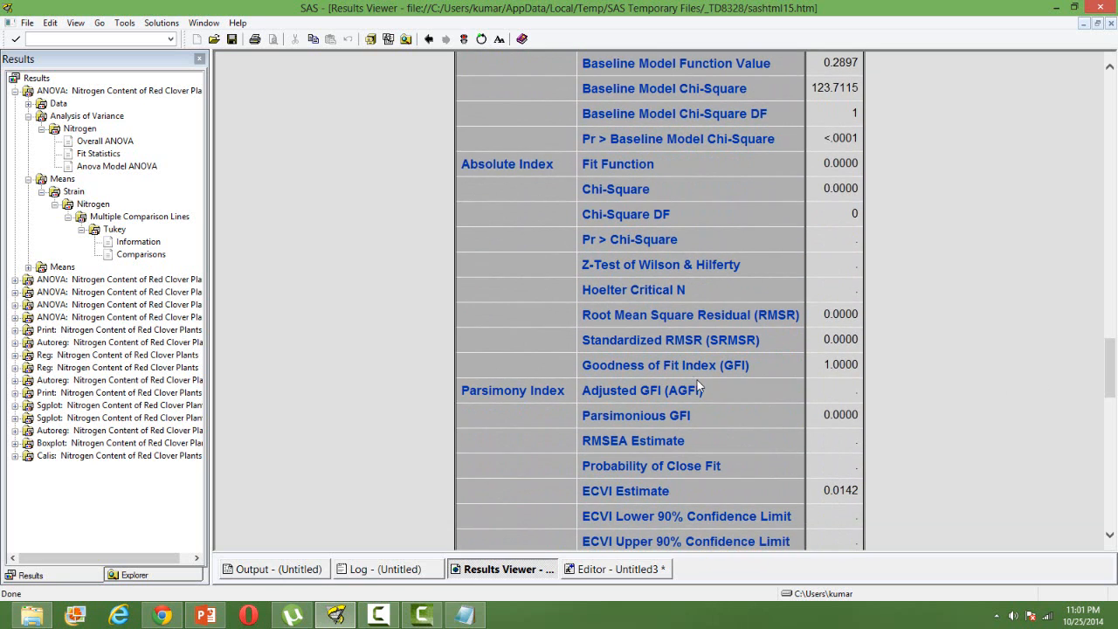
{"action": "mouse_move", "coordinate": [821, 367]}
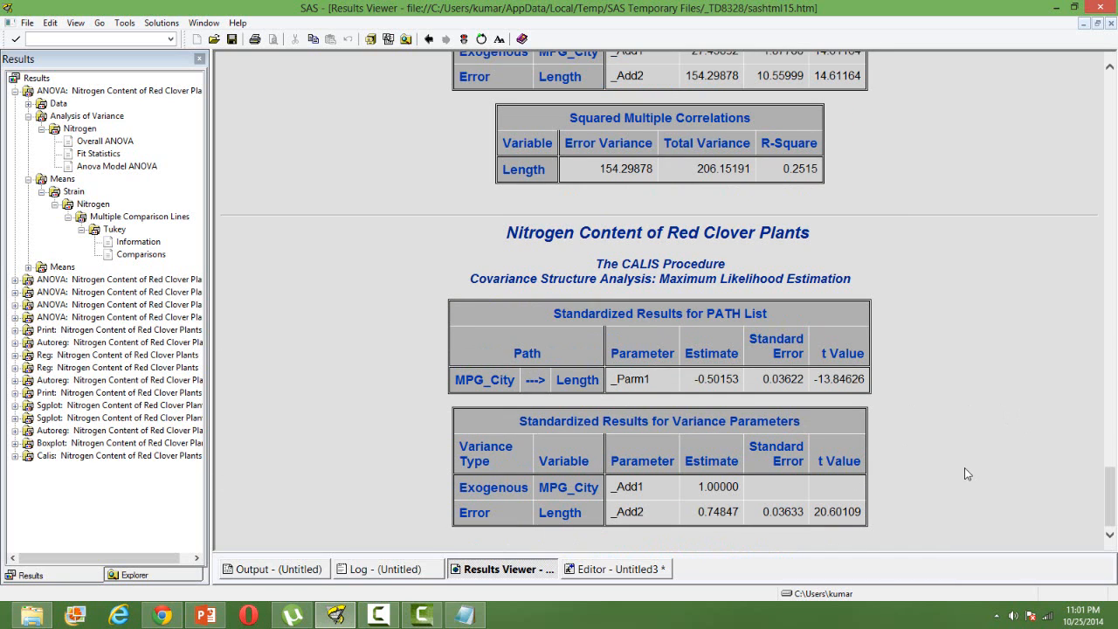
{"action": "mouse_move", "coordinate": [697, 447]}
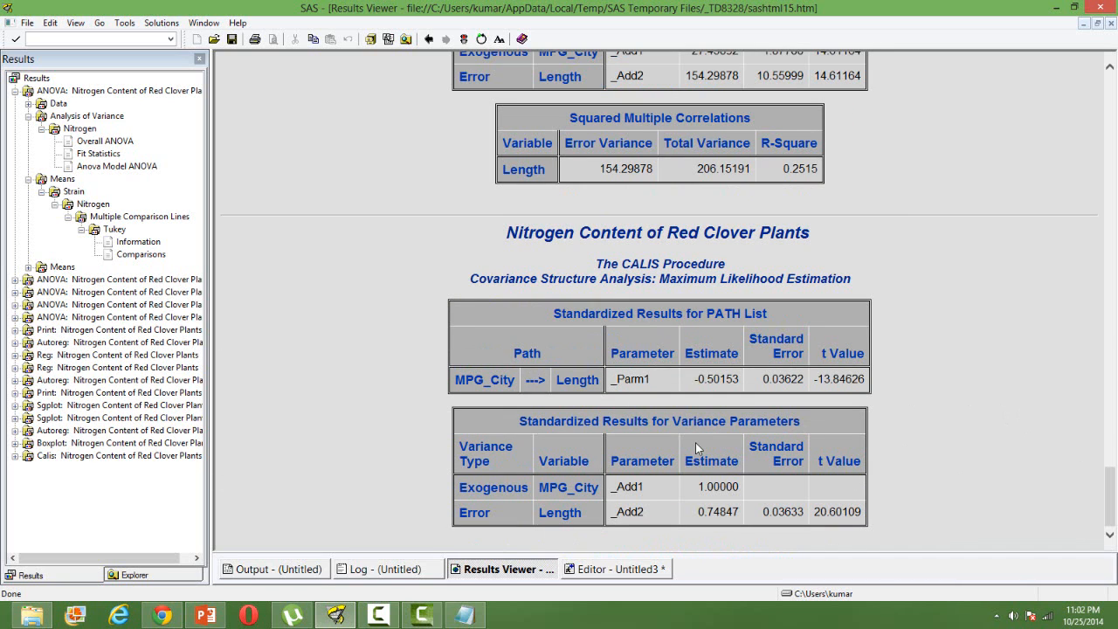
{"action": "mouse_move", "coordinate": [978, 441]}
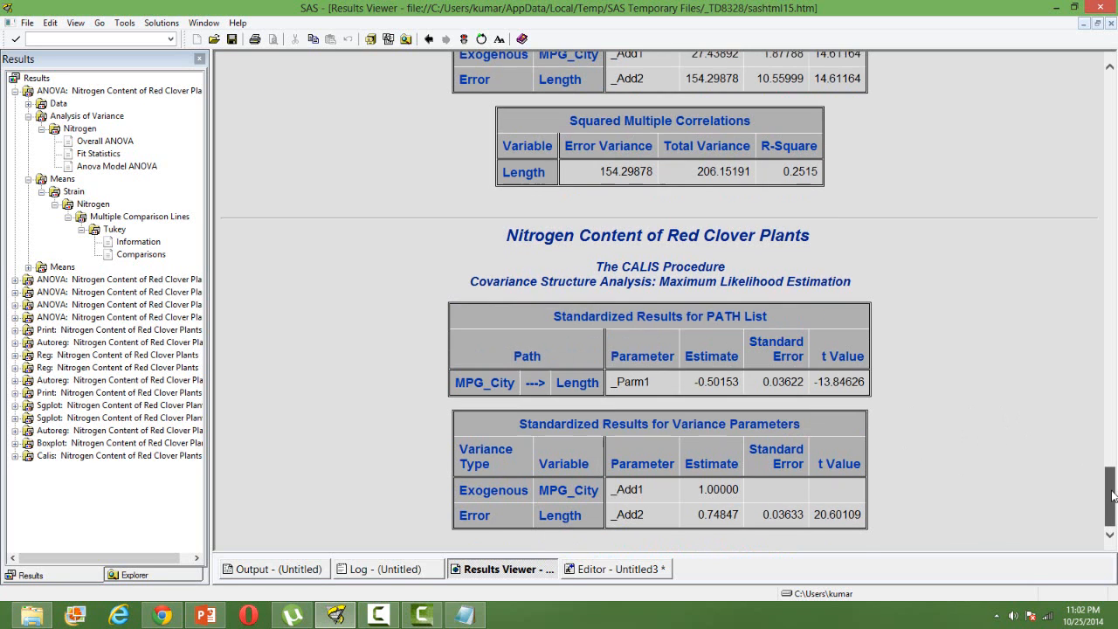
{"action": "scroll", "scroll_direction": "up", "scroll_amount": 3}
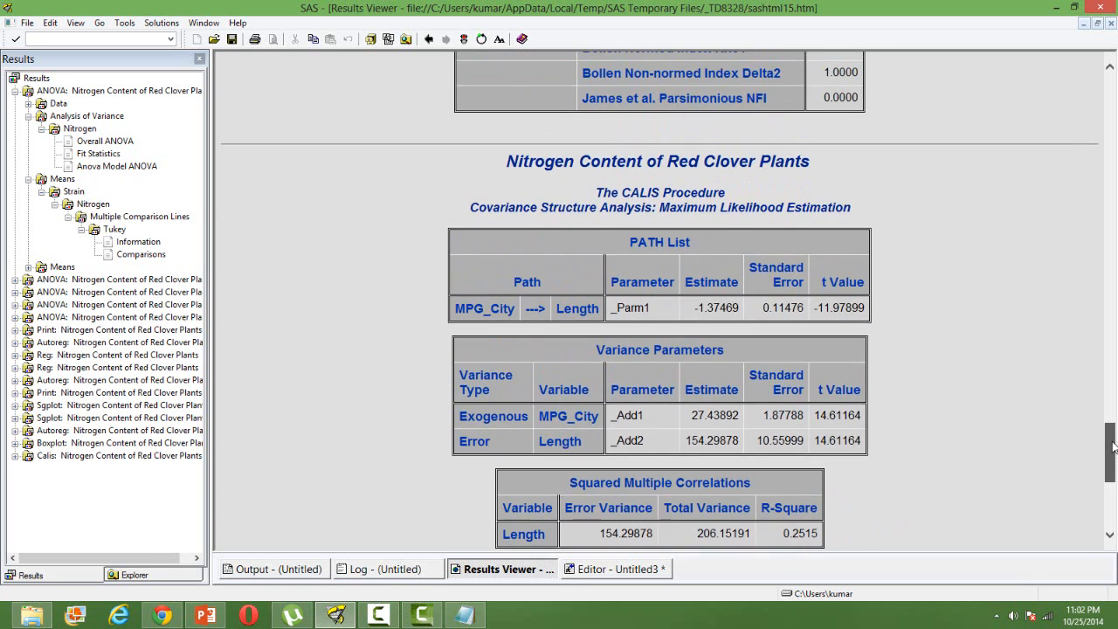
{"action": "scroll", "scroll_direction": "down", "scroll_amount": 3}
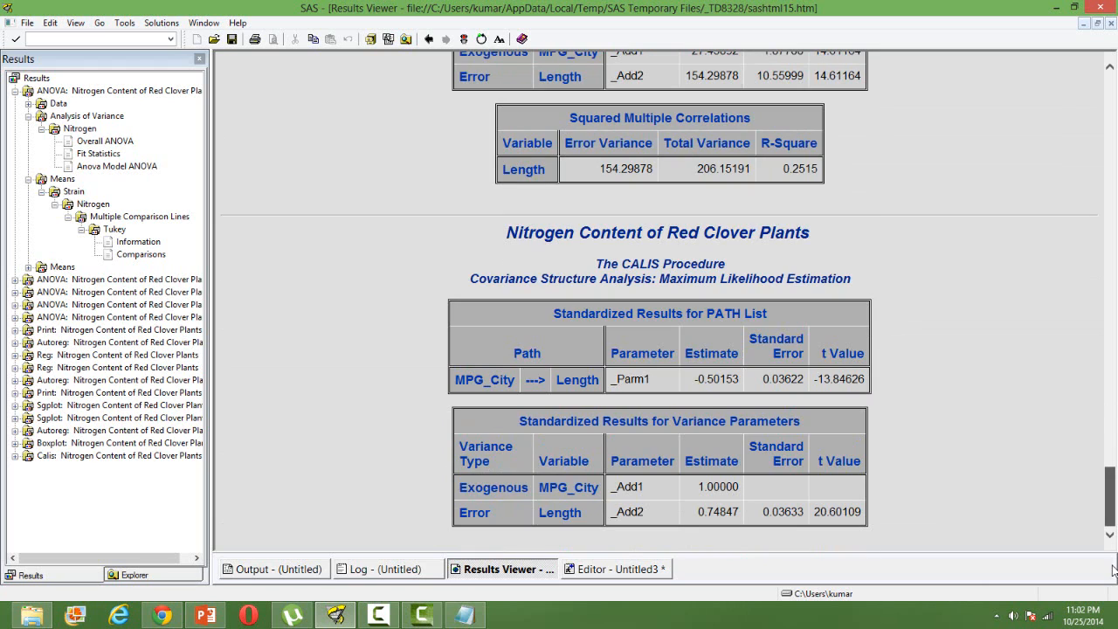
{"action": "mouse_move", "coordinate": [1047, 489]}
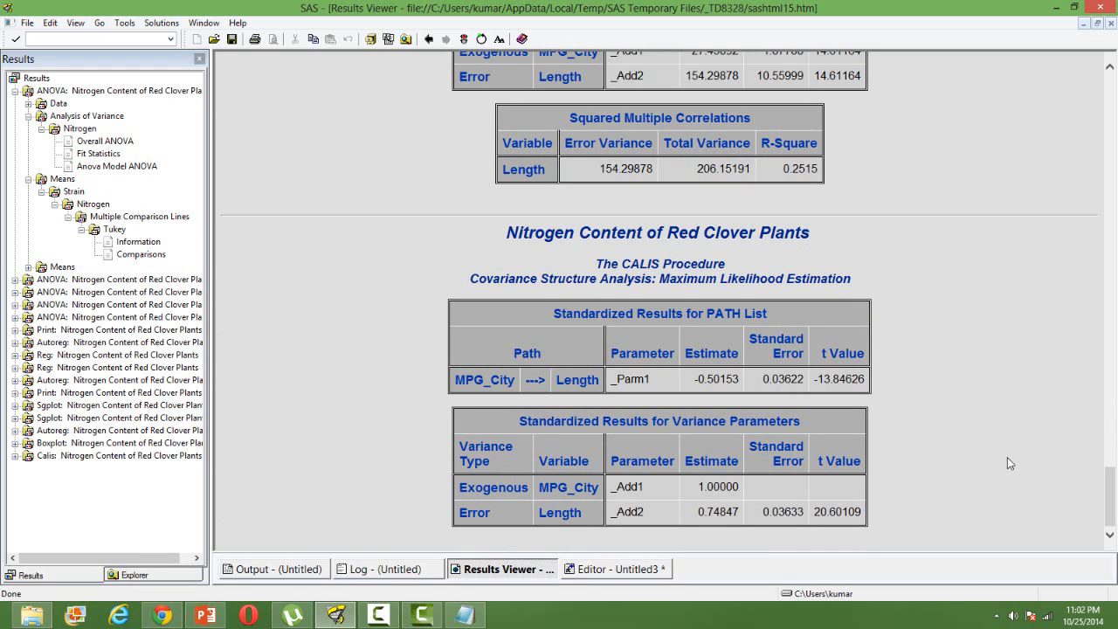
{"action": "mouse_move", "coordinate": [650, 390]}
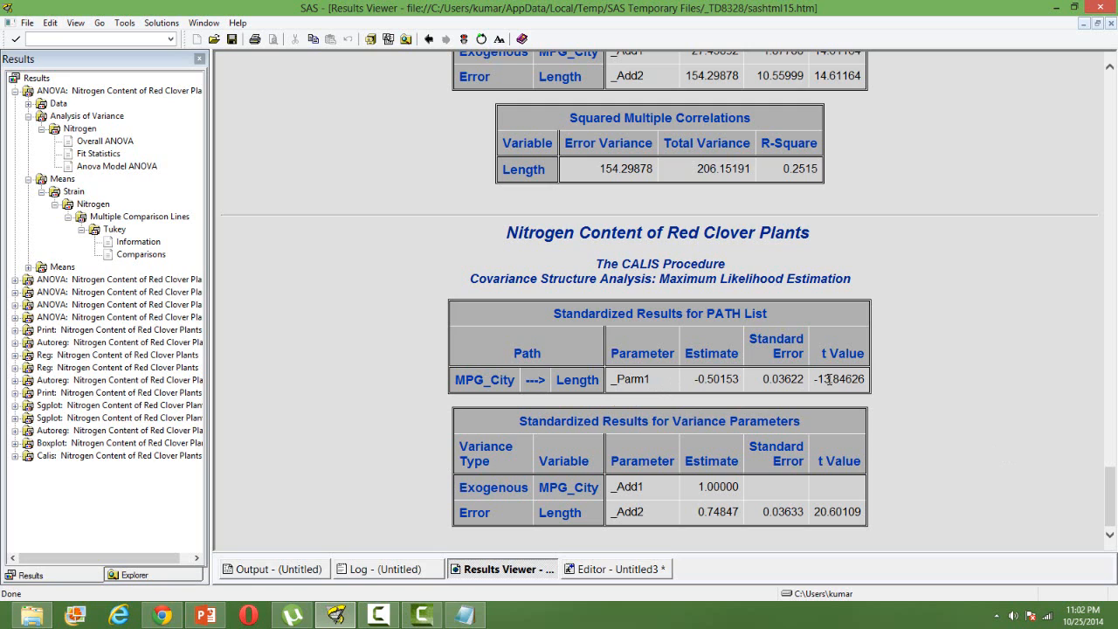
{"action": "mouse_move", "coordinate": [665, 559]}
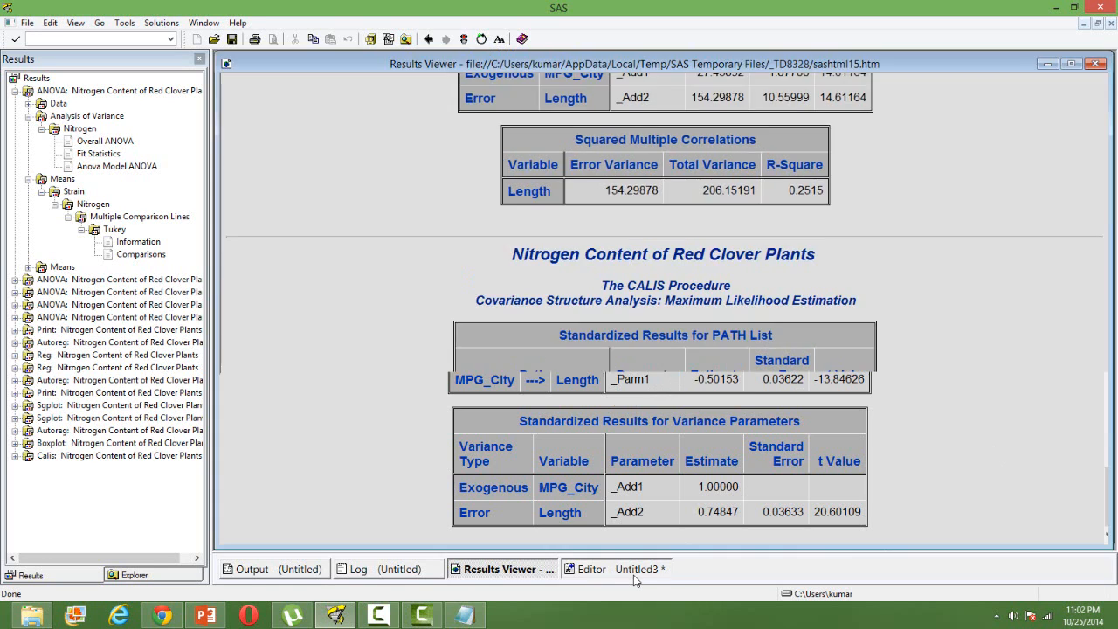
Return to the Editor - Untitled3 tab and select 'confirmatory' in the comment block.
{"action": "left_click", "coordinate": [614, 569]}
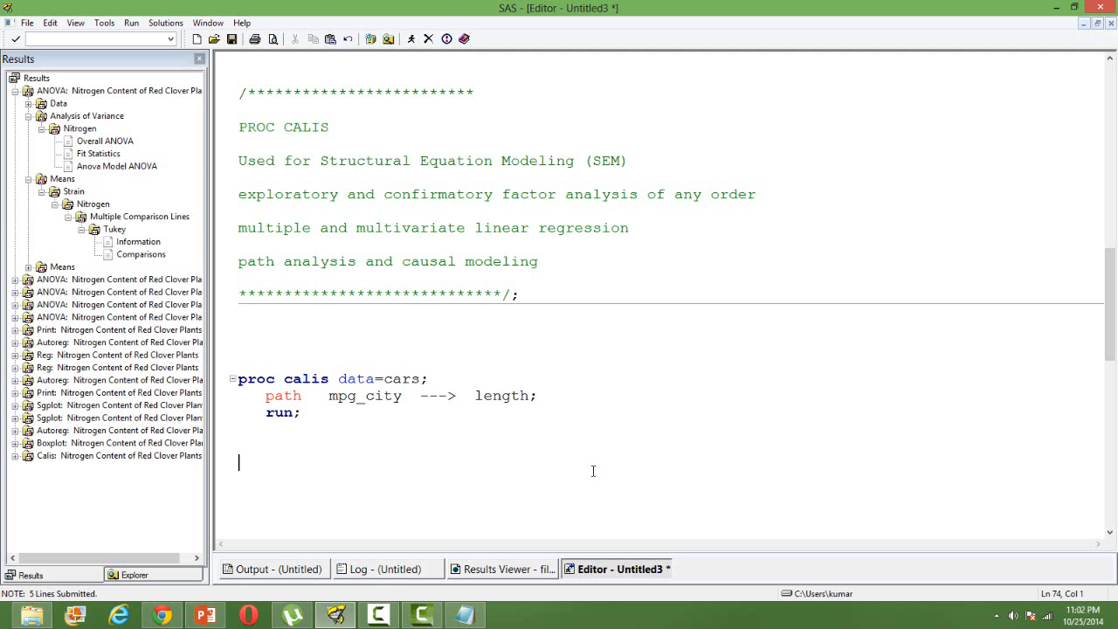
{"action": "mouse_move", "coordinate": [316, 195]}
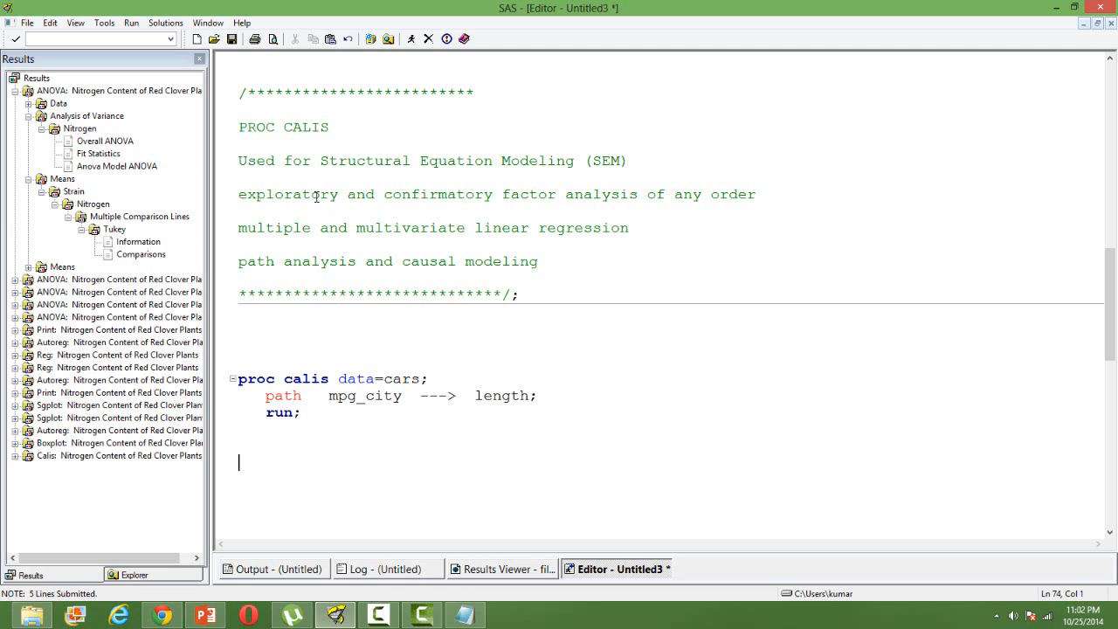
{"action": "double_click", "coordinate": [439, 194]}
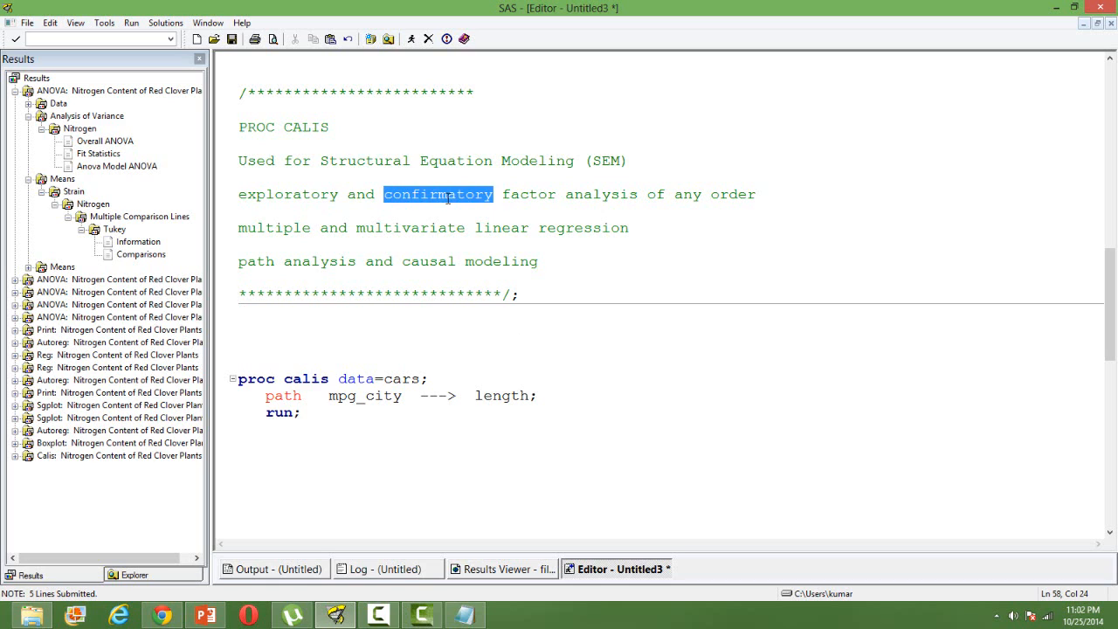